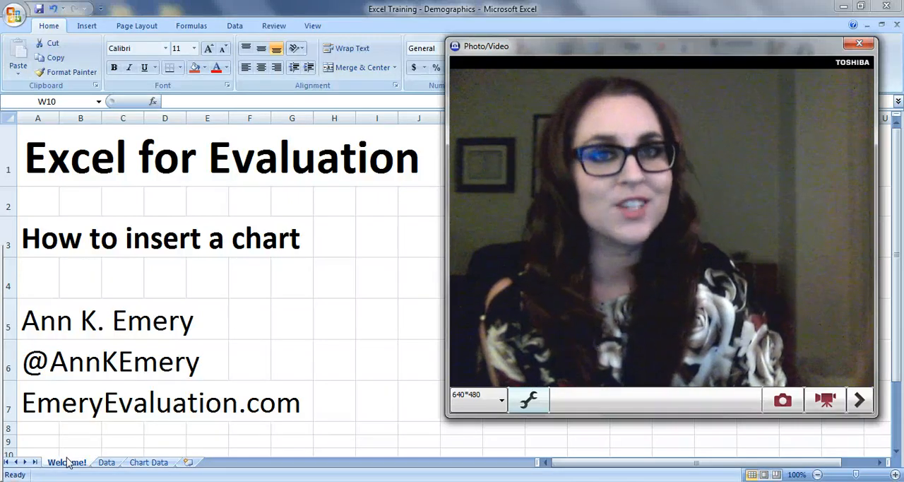
Switch to the Data sheet holding the participant demographics table.
{"action": "left_click", "coordinate": [858, 42]}
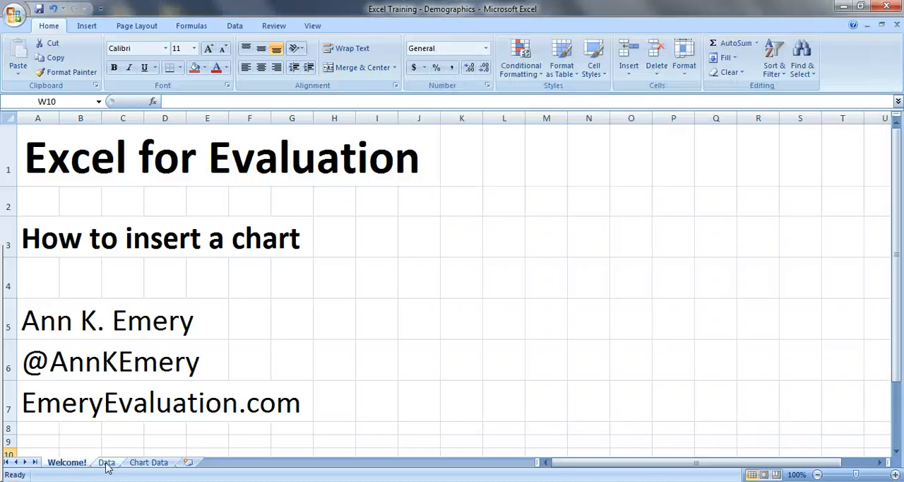
{"action": "left_click", "coordinate": [107, 463]}
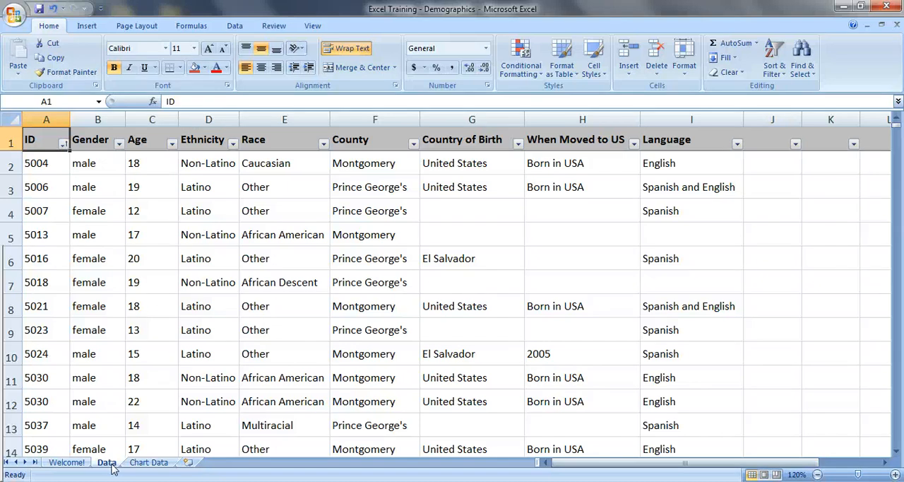
Switch to the Chart Data sheet with the Female 579, Male 660, Total 1239 summary.
{"action": "left_click", "coordinate": [150, 464]}
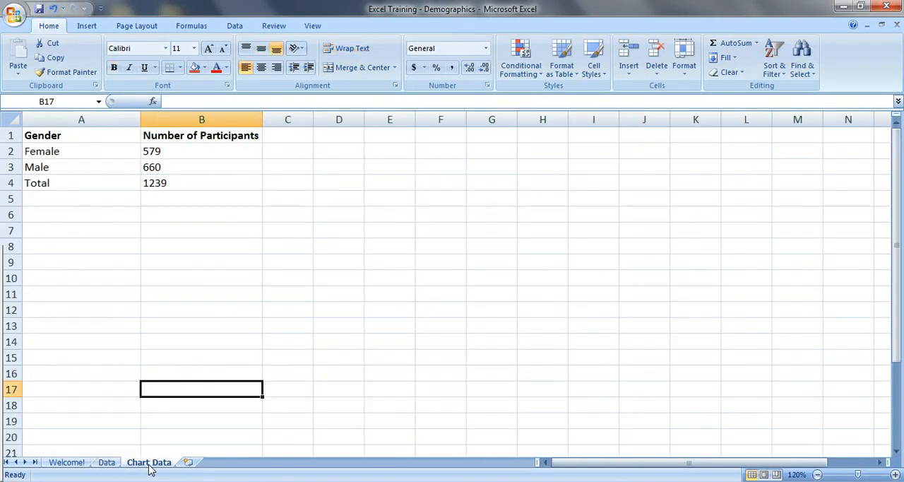
{"action": "mouse_move", "coordinate": [139, 369]}
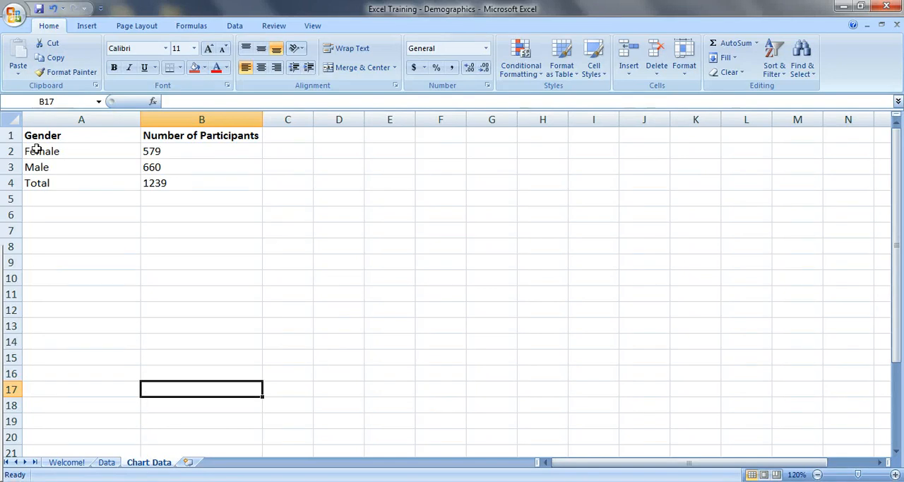
{"action": "mouse_move", "coordinate": [51, 183]}
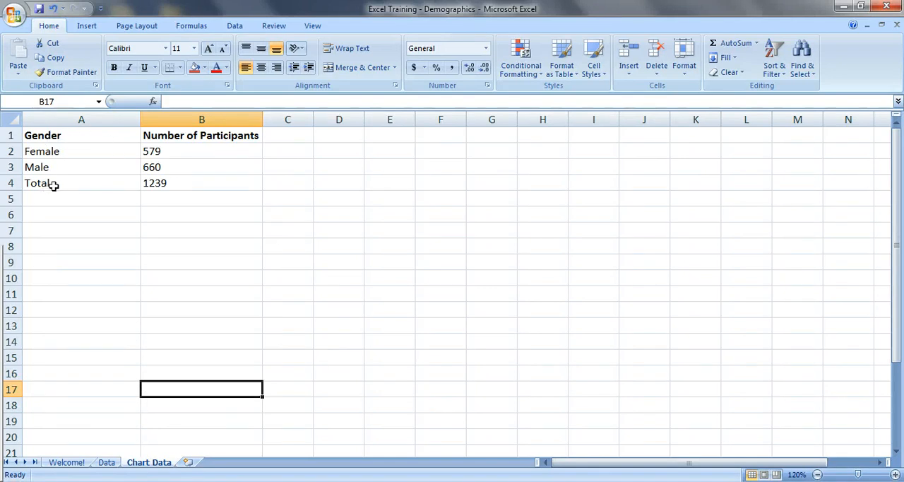
{"action": "mouse_move", "coordinate": [237, 191]}
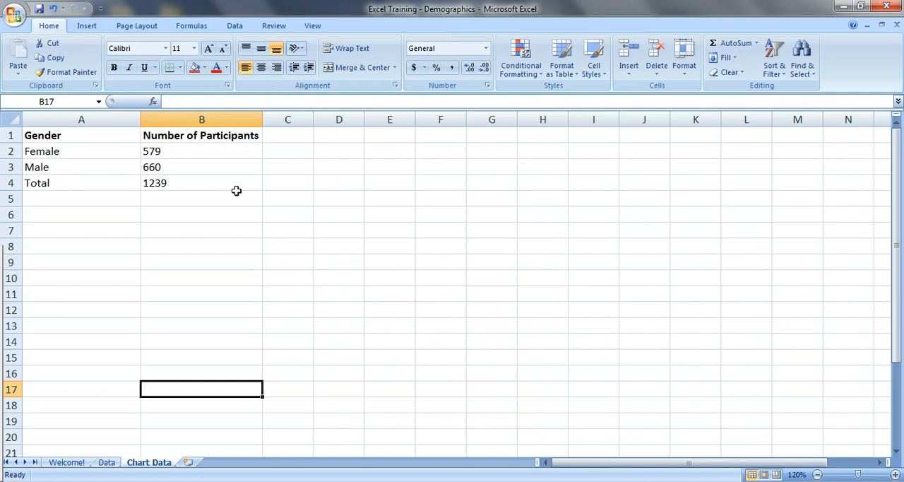
{"action": "mouse_move", "coordinate": [151, 199]}
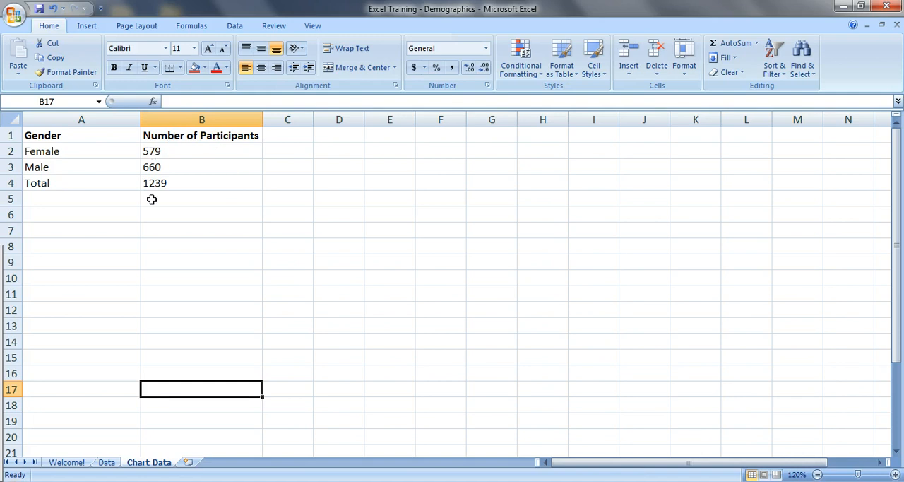
Insert a 2-D clustered column chart of Female and Male participant counts from A1:B3.
{"action": "left_click", "coordinate": [82, 134]}
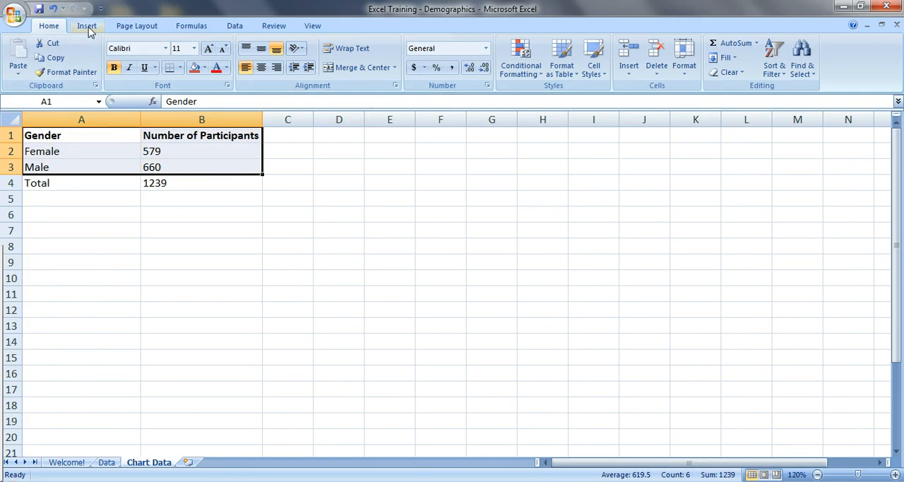
{"action": "left_click", "coordinate": [87, 26]}
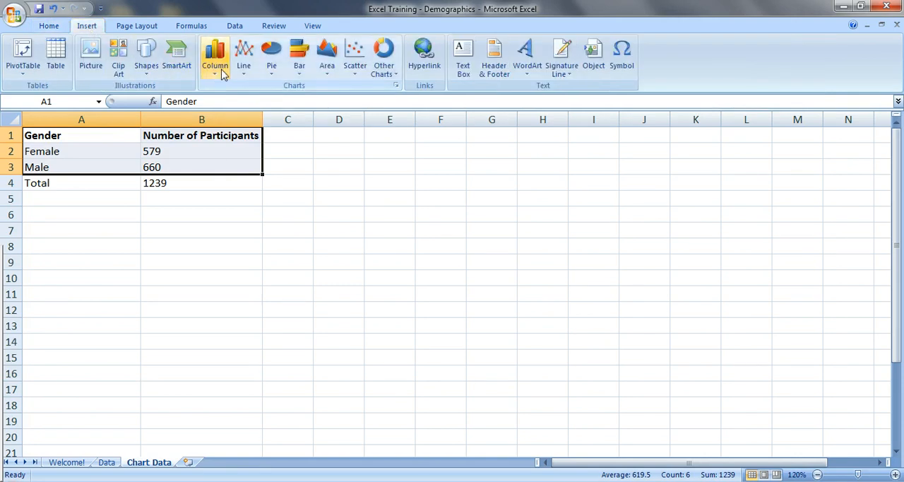
{"action": "mouse_move", "coordinate": [271, 57]}
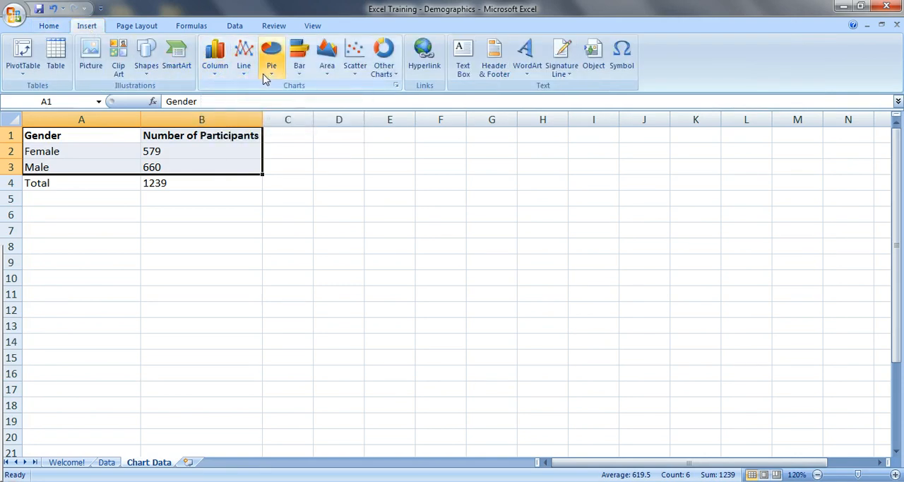
{"action": "left_click", "coordinate": [215, 55]}
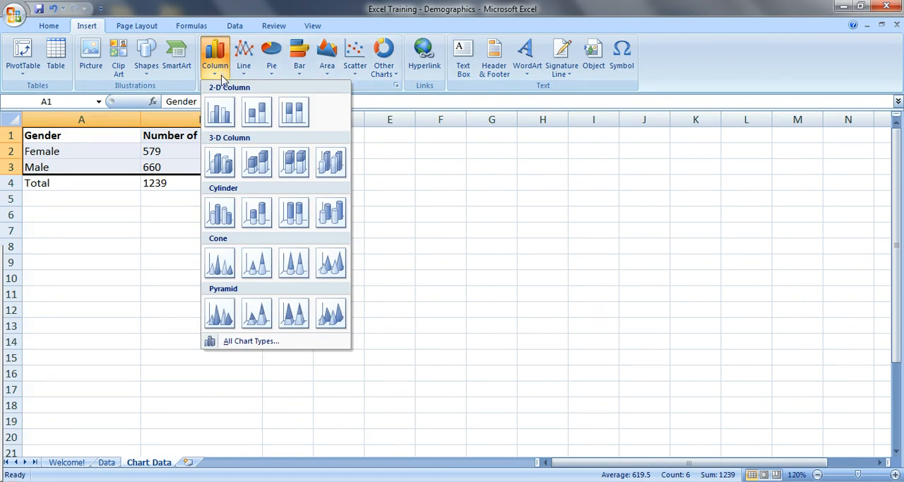
{"action": "mouse_move", "coordinate": [220, 113]}
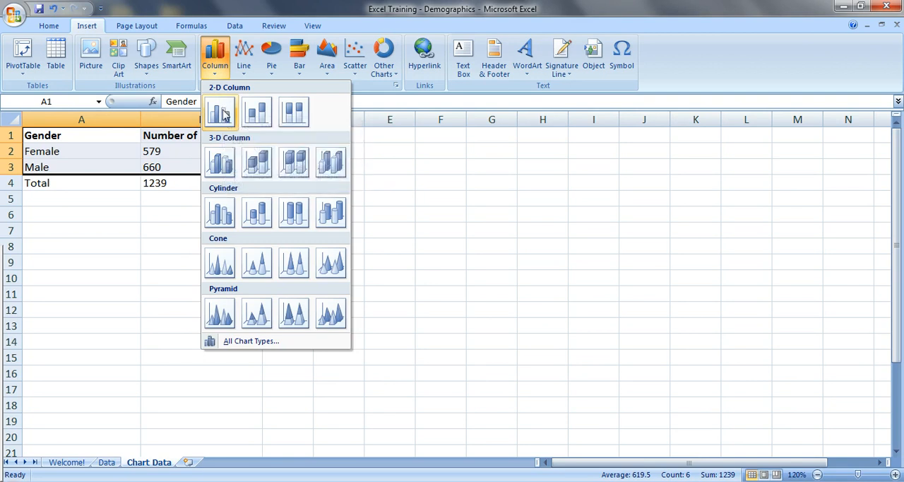
{"action": "left_click", "coordinate": [220, 111]}
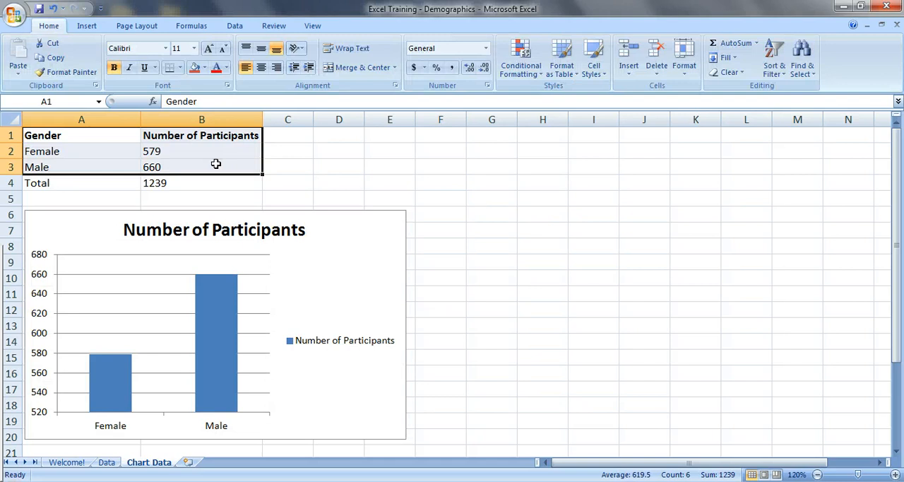
Insert a 2-D clustered bar chart of the same gender counts, then switch back to the Welcome sheet.
{"action": "left_click", "coordinate": [82, 25]}
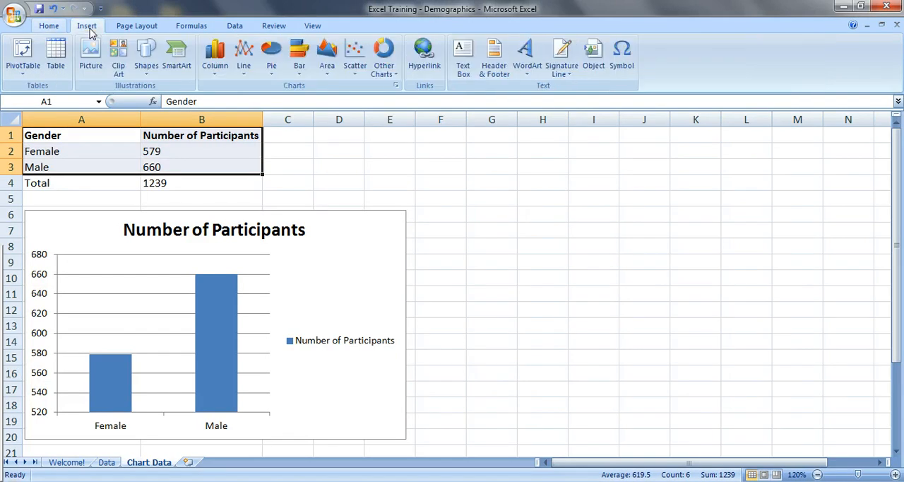
{"action": "mouse_move", "coordinate": [298, 54]}
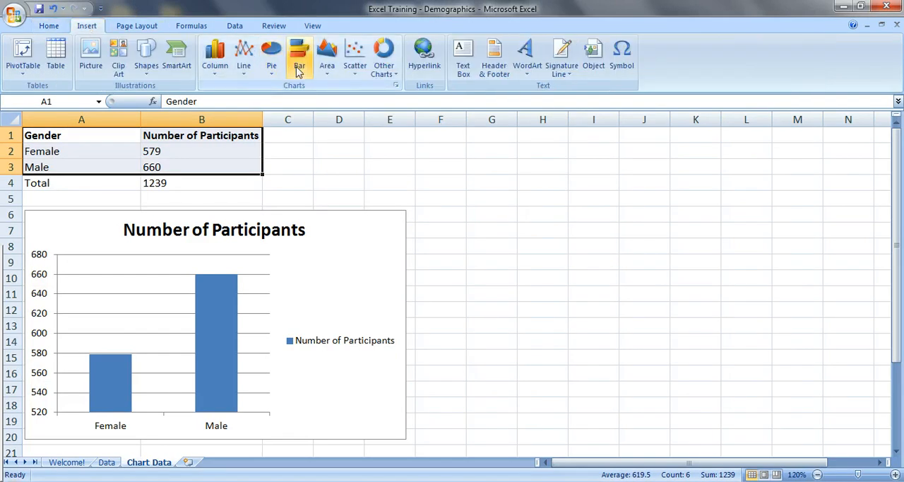
{"action": "left_click", "coordinate": [300, 53]}
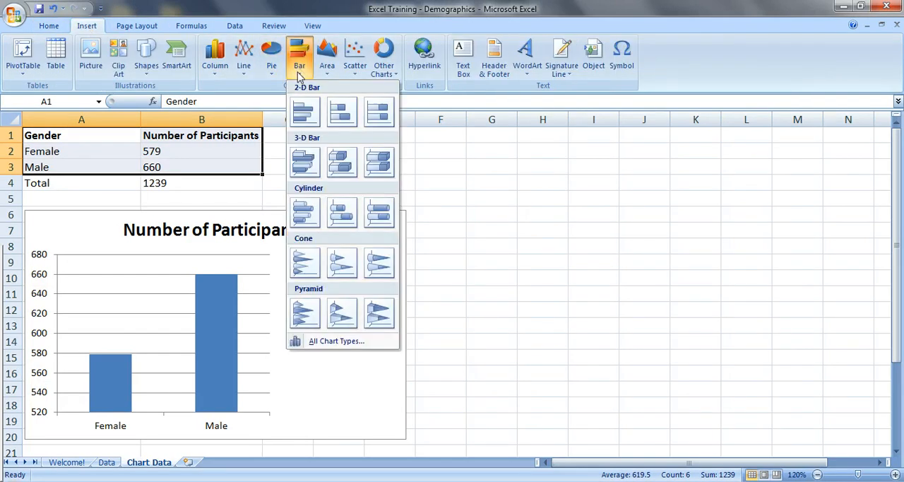
{"action": "mouse_move", "coordinate": [304, 111]}
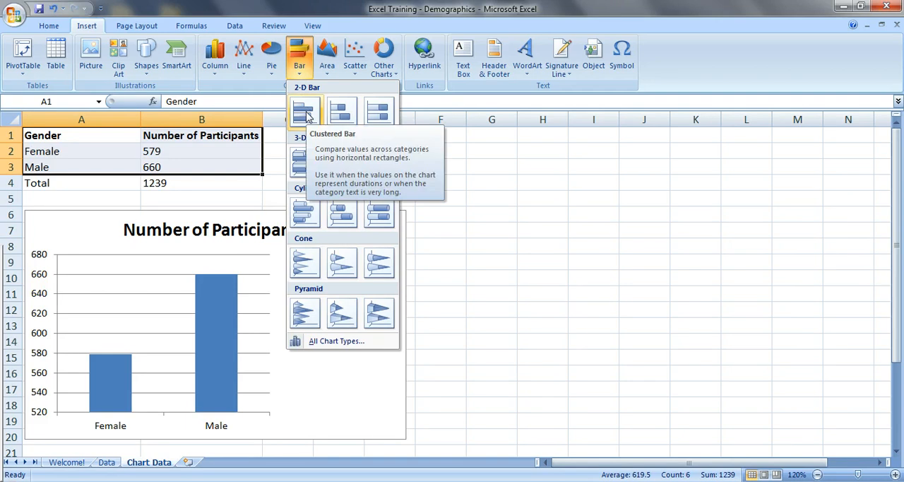
{"action": "left_click", "coordinate": [302, 111]}
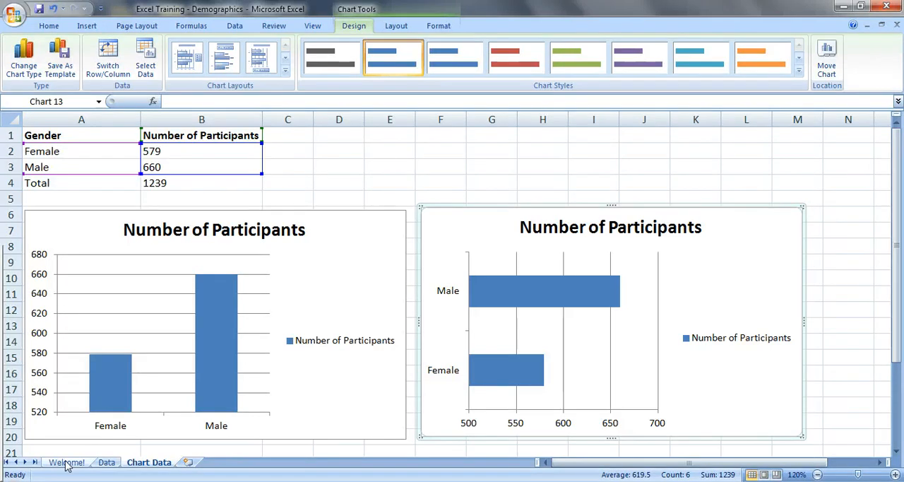
{"action": "left_click", "coordinate": [64, 462]}
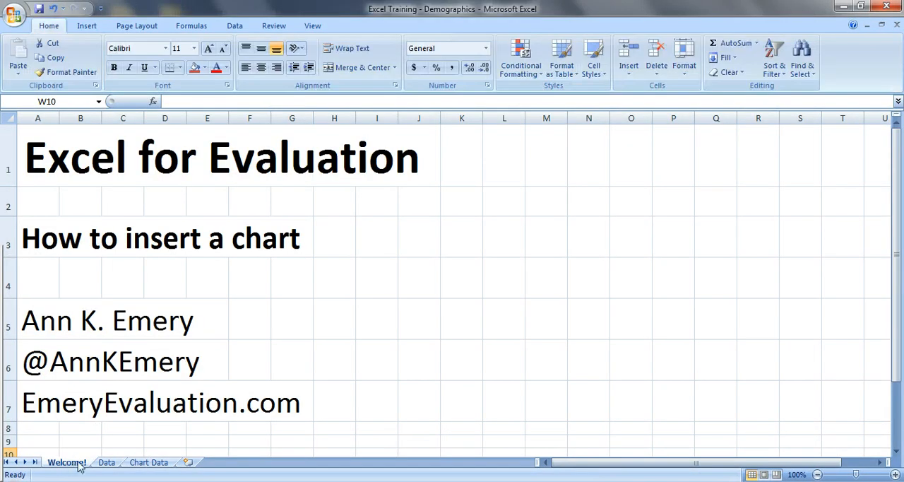